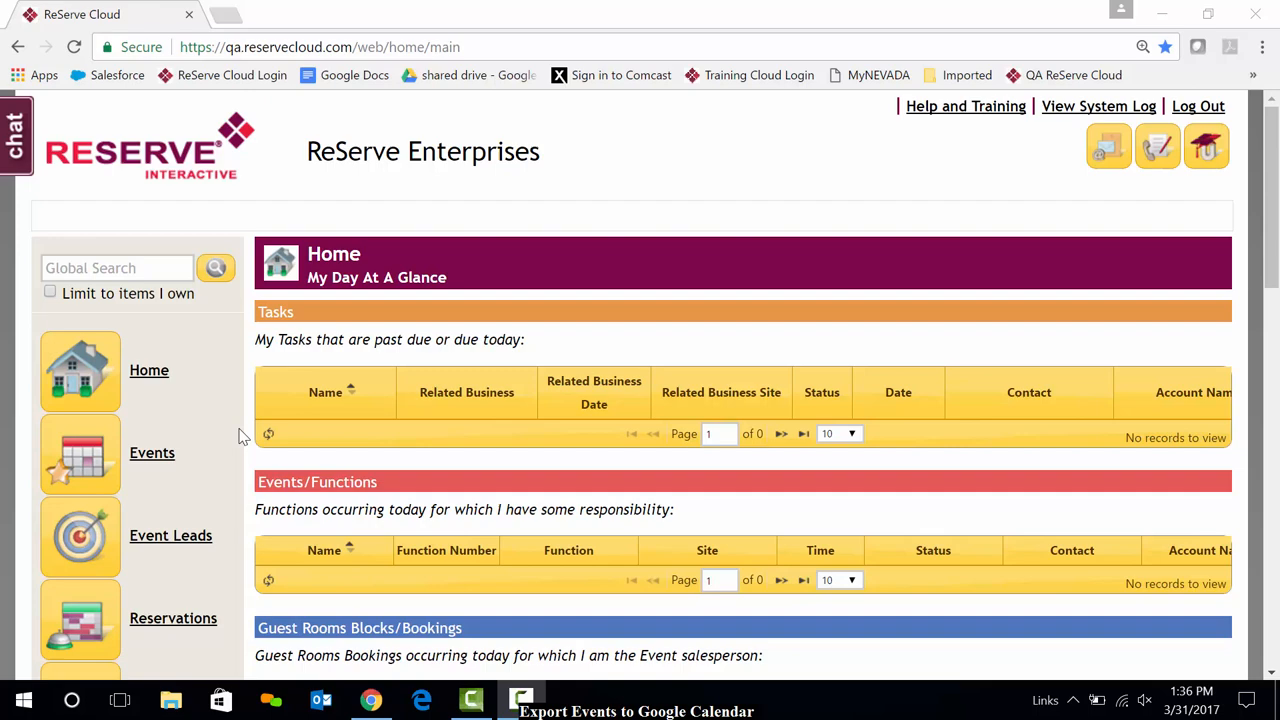
Go to Settings > Users and choose 'Manage My Google Calendar Event Export Settings'.
scroll(down, 3)
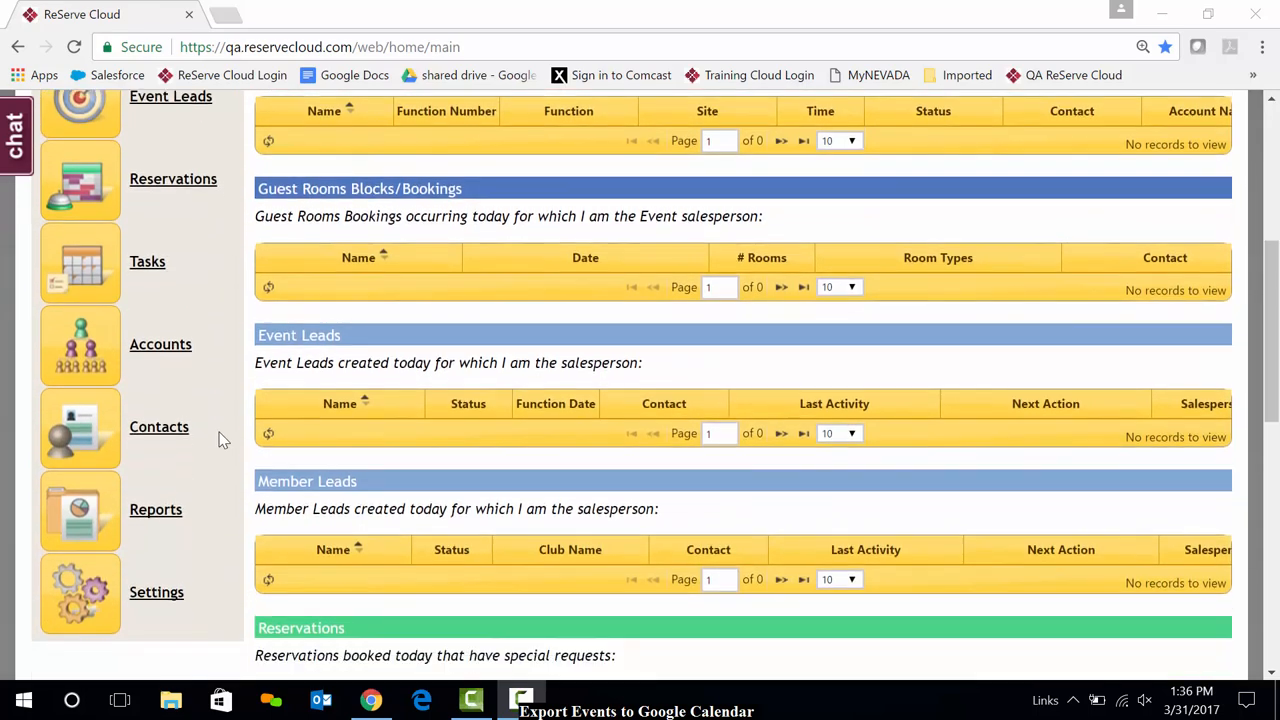
click(156, 592)
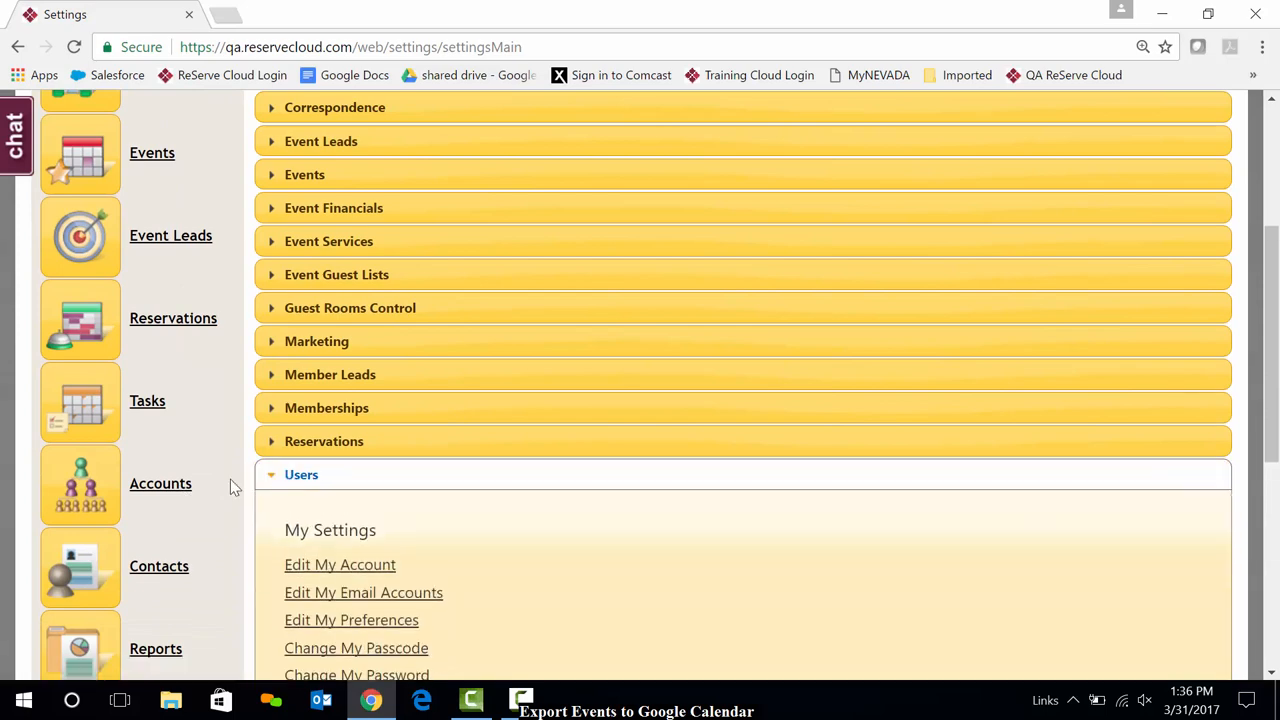
scroll(down, 3)
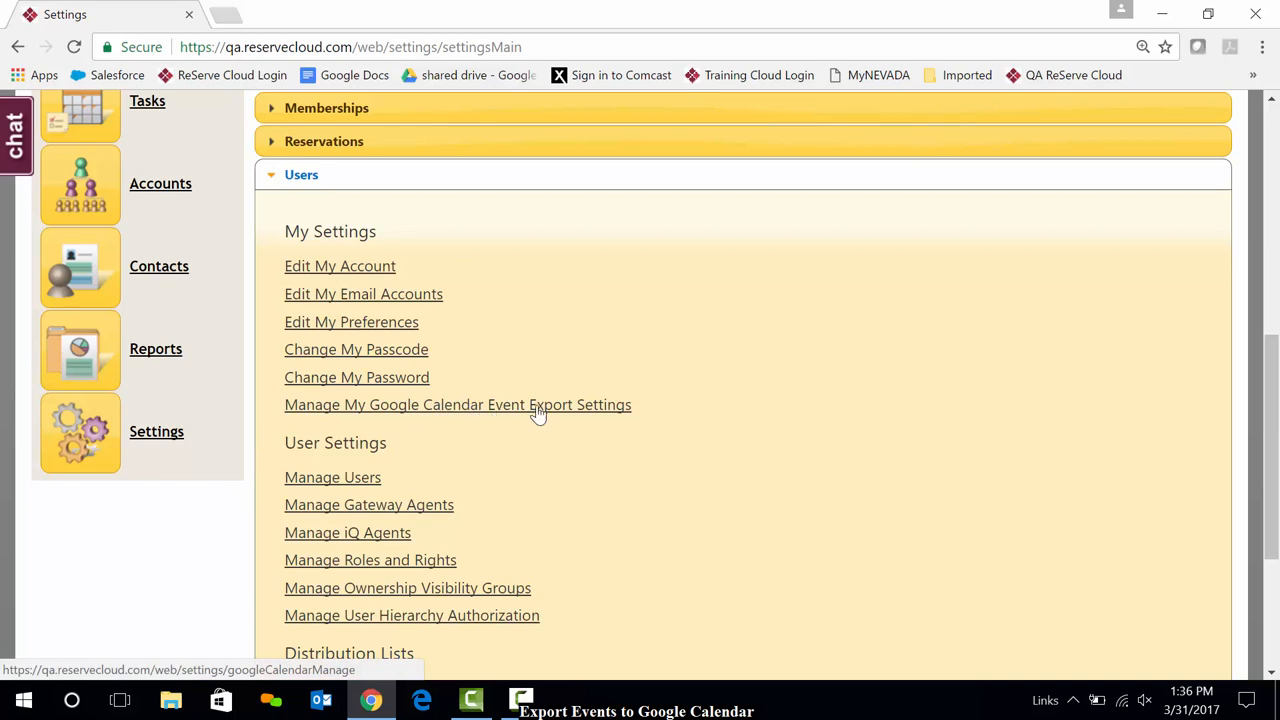
click(456, 404)
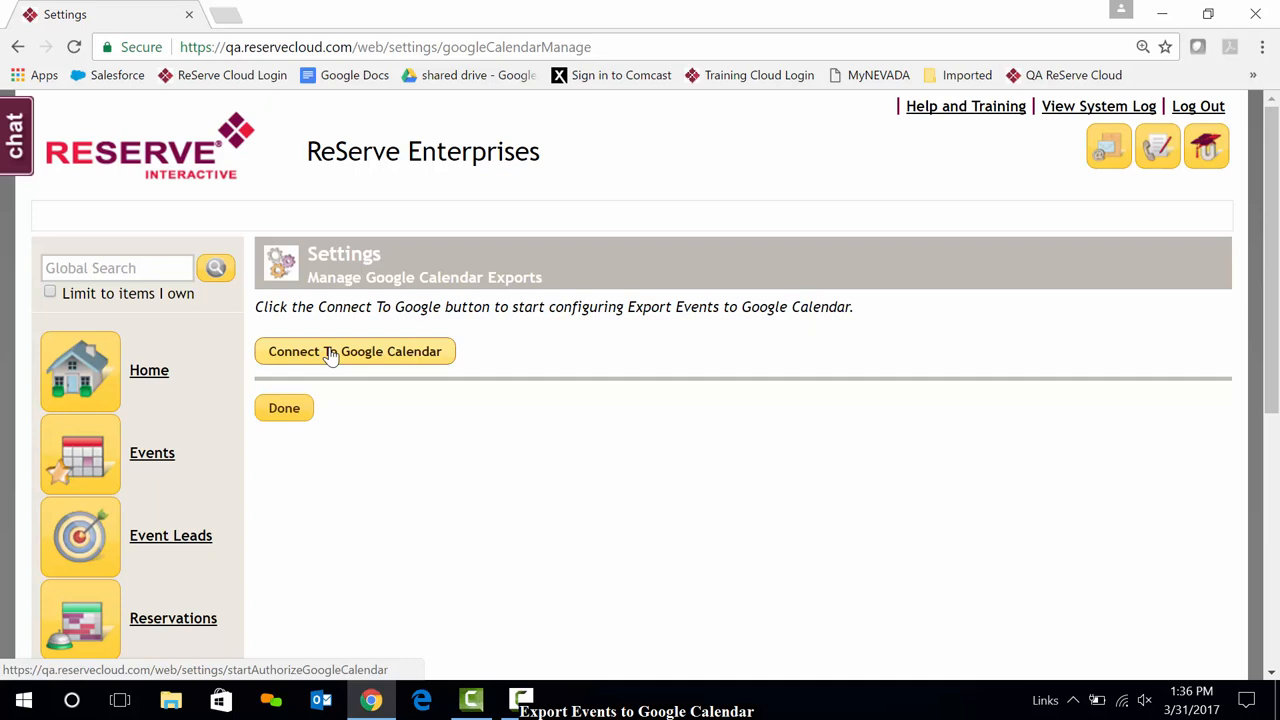
Connect to Google Calendar and allow ReServe Cloud offline access to the calendar.
click(356, 352)
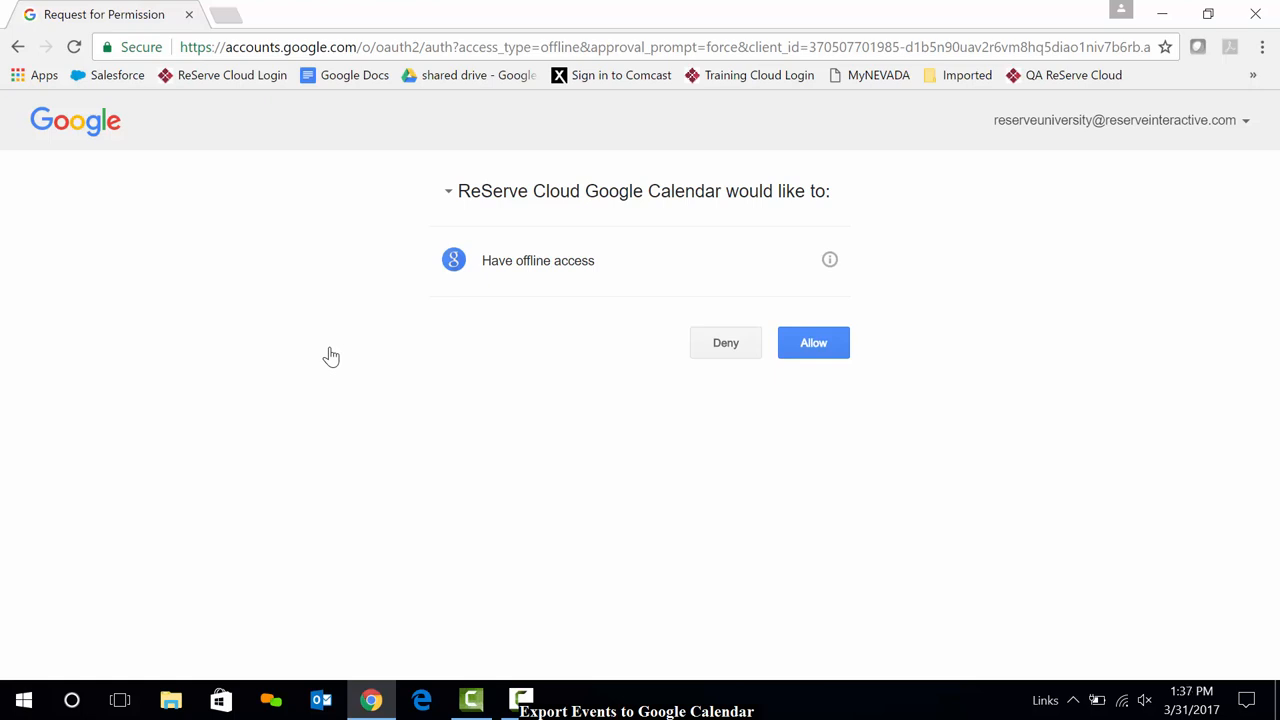
mouse_move(434, 434)
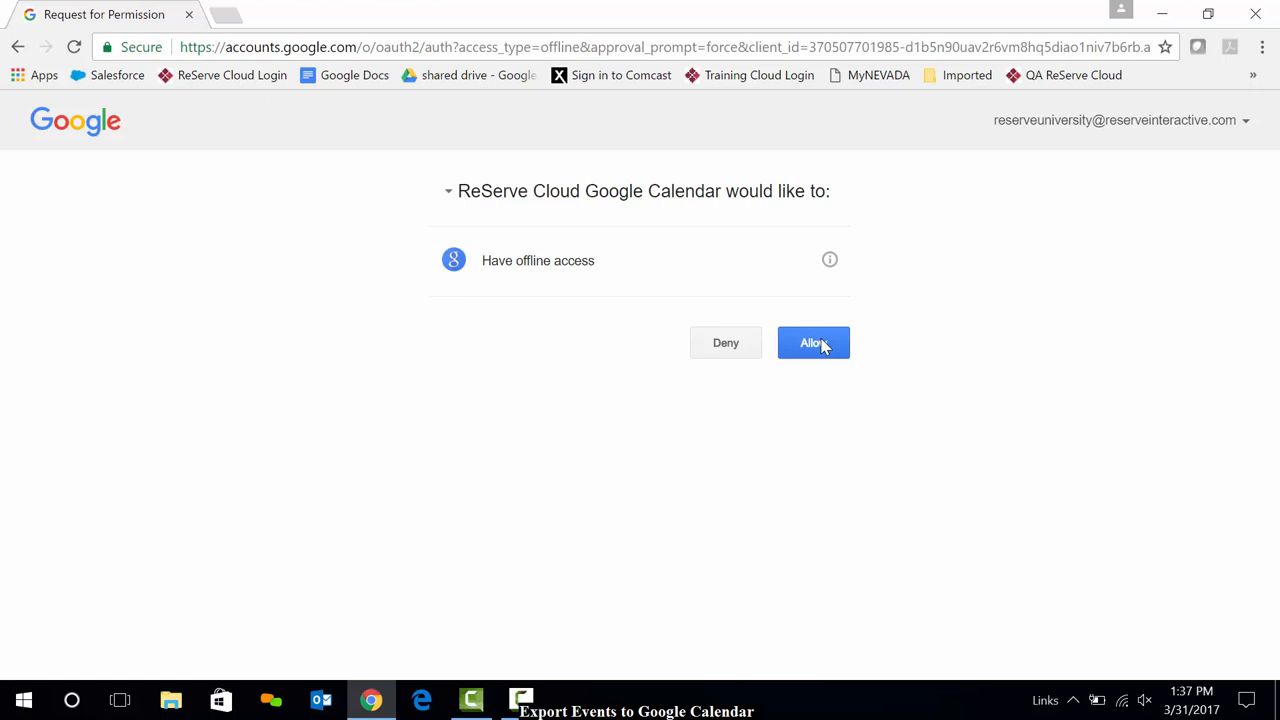
click(812, 342)
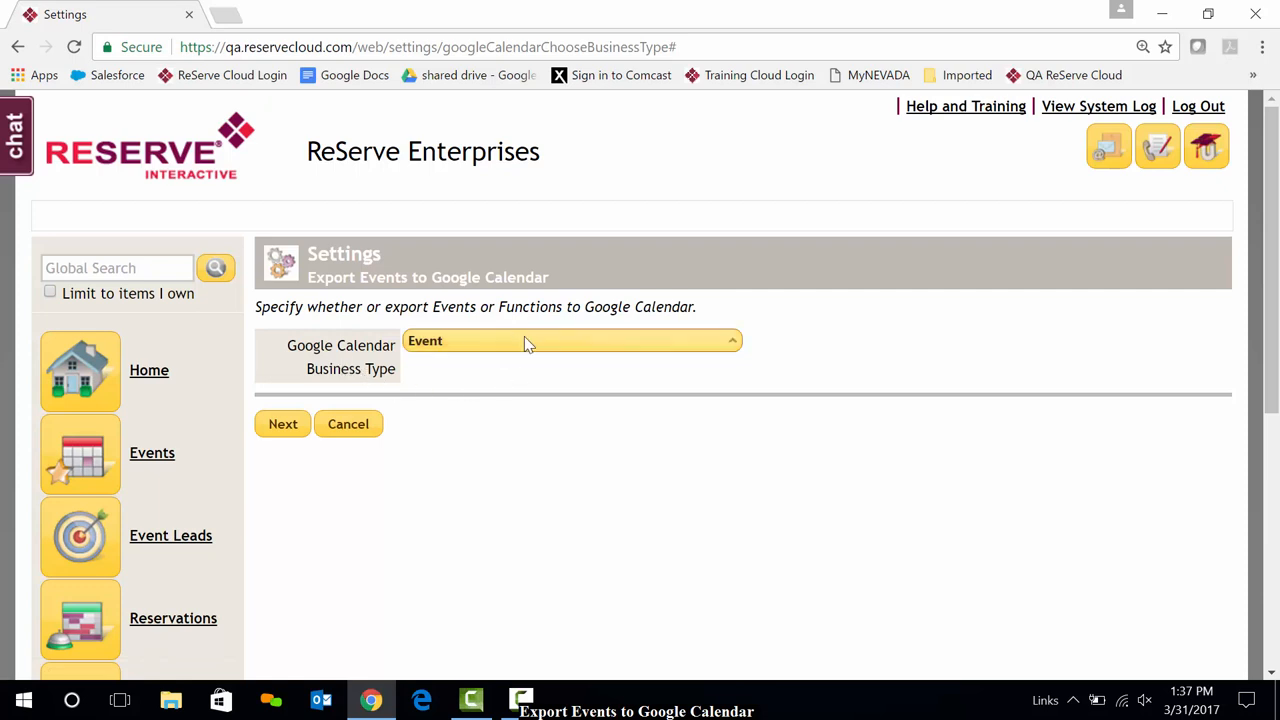
Choose Event as the Google Calendar Business Type and continue with Next.
click(570, 340)
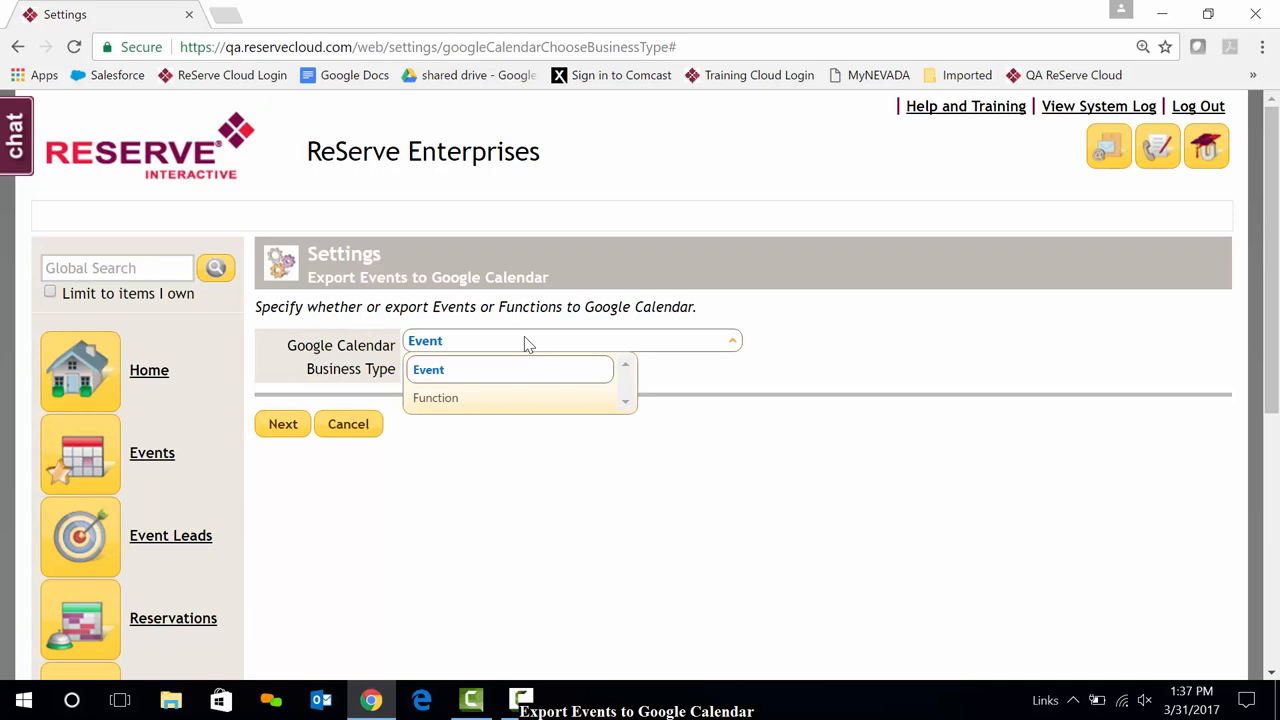
click(428, 368)
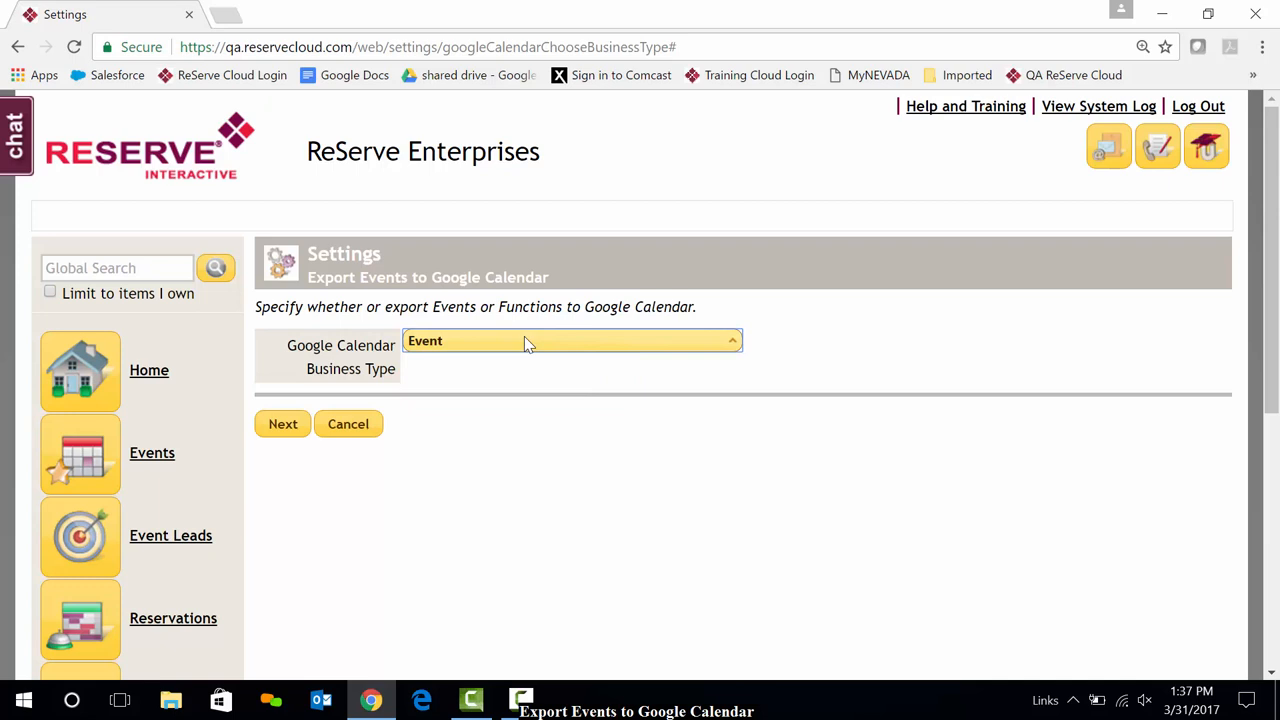
mouse_move(448, 392)
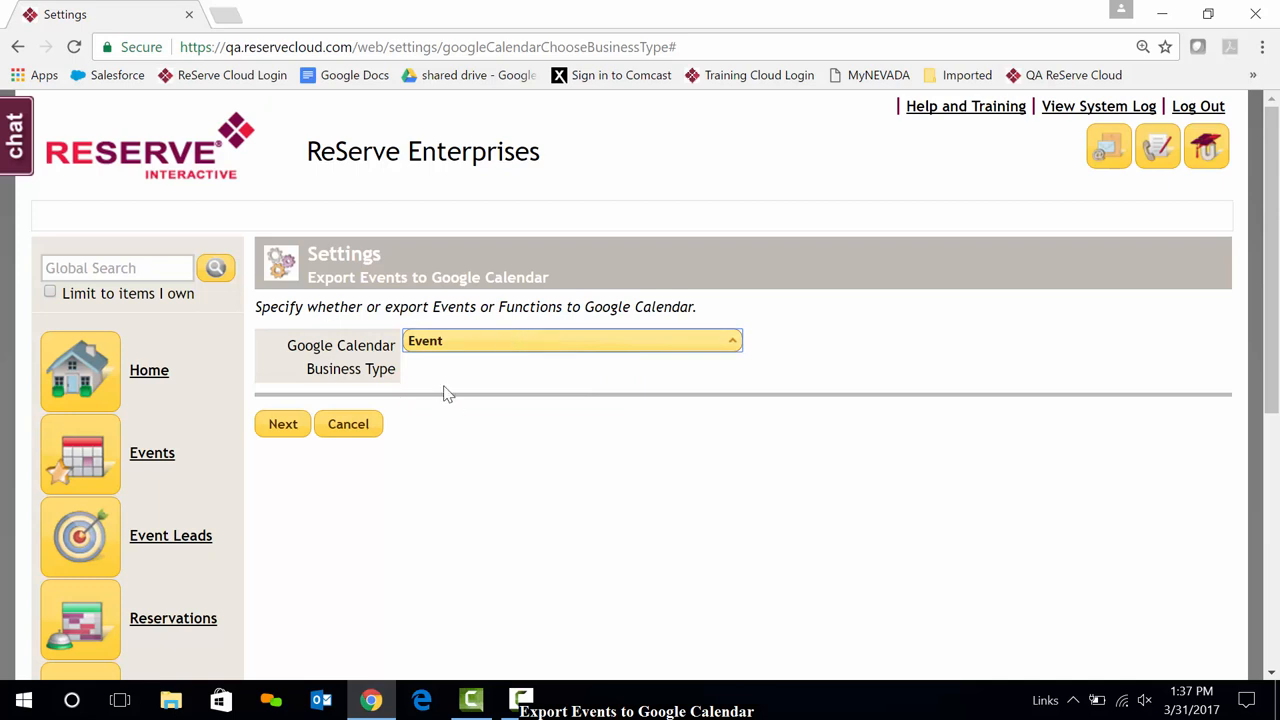
mouse_move(428, 364)
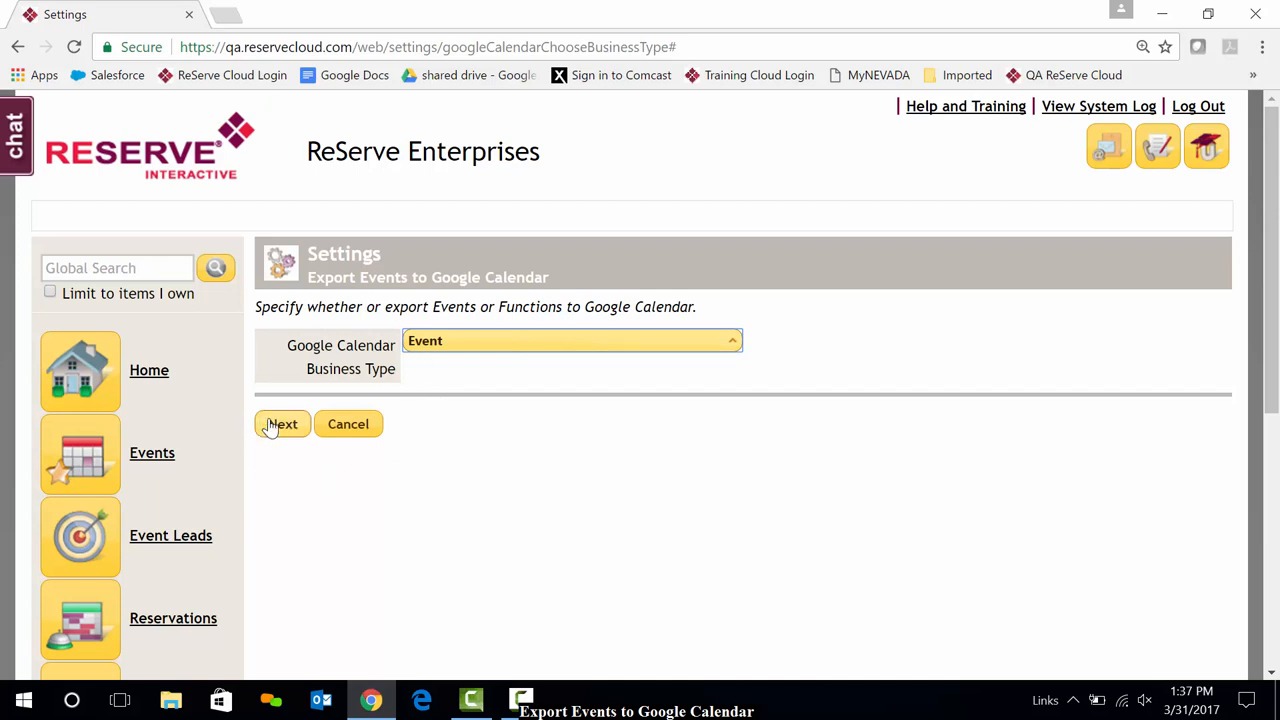
click(282, 424)
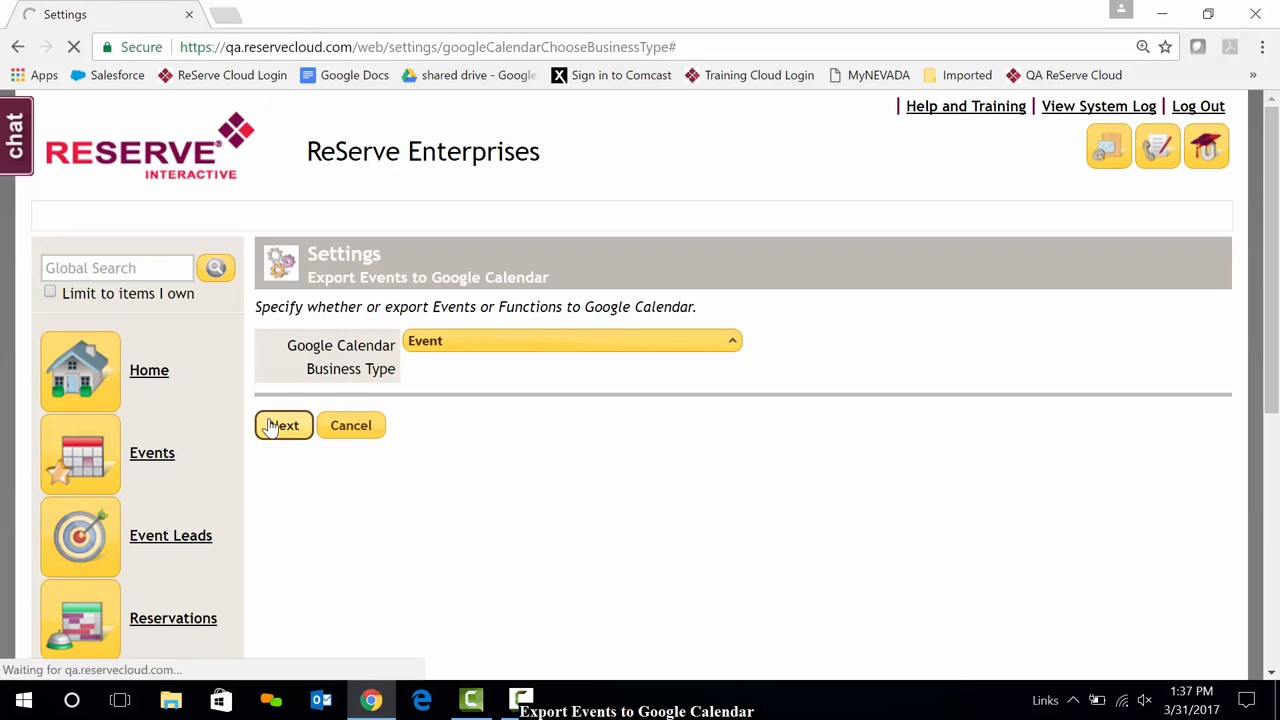
Describe the export as 'Test Calendar' and choose New Google Calendar as destination.
click(284, 424)
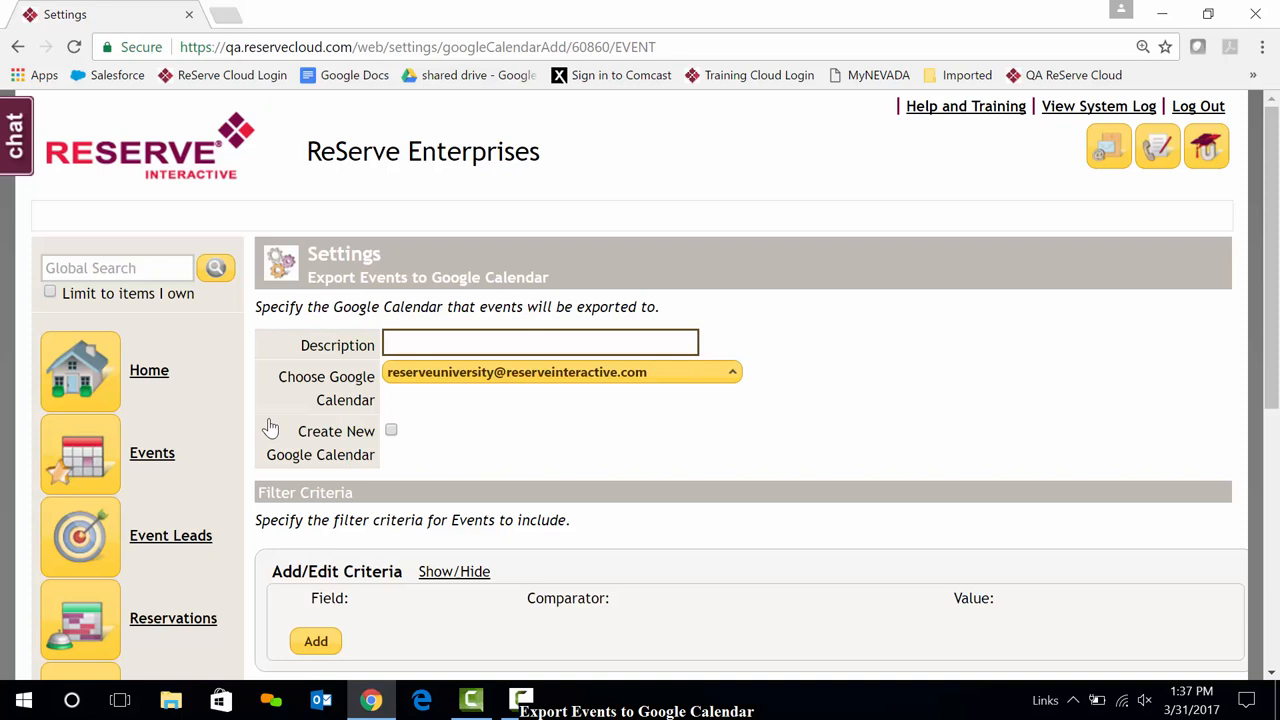
mouse_move(304, 364)
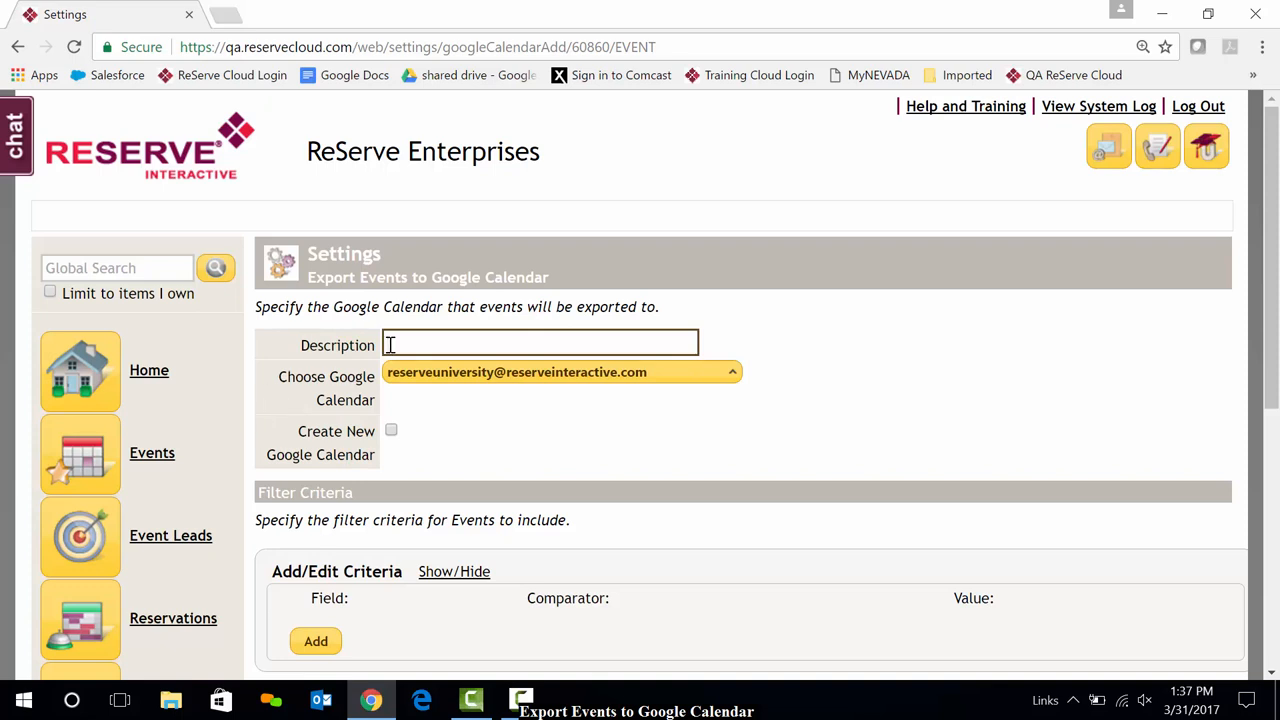
text(Test Cal)
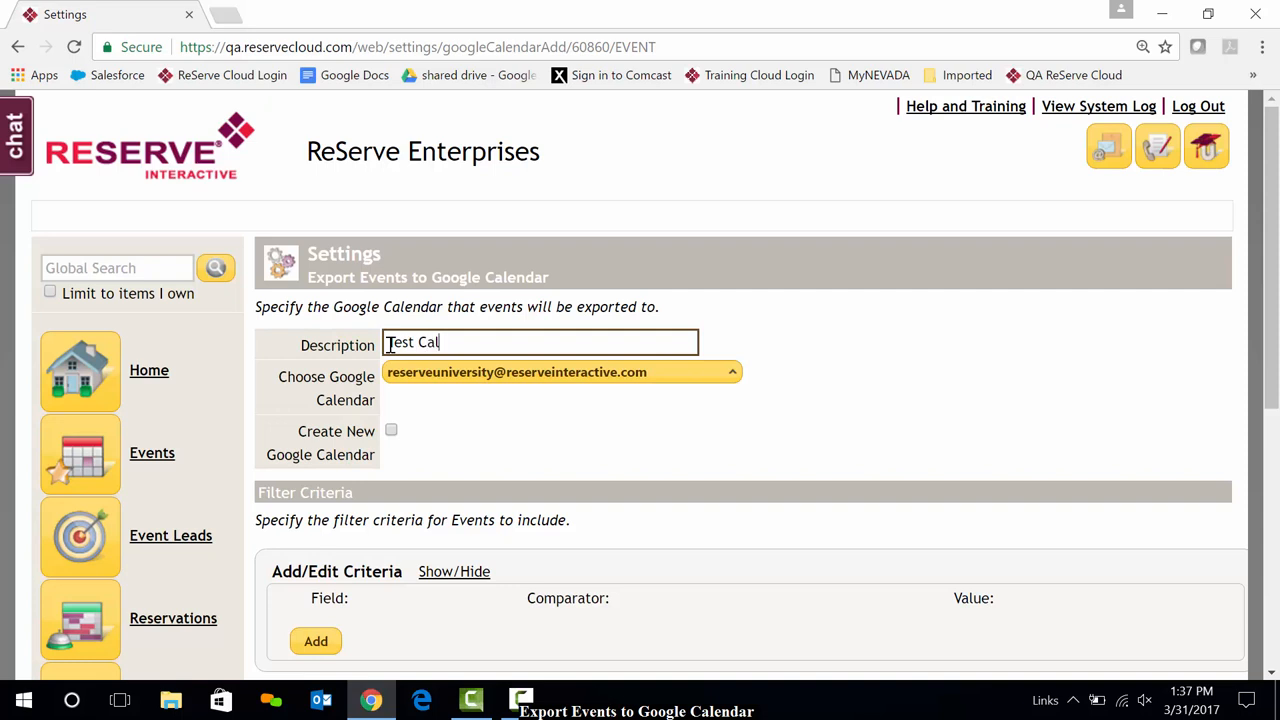
text(end)
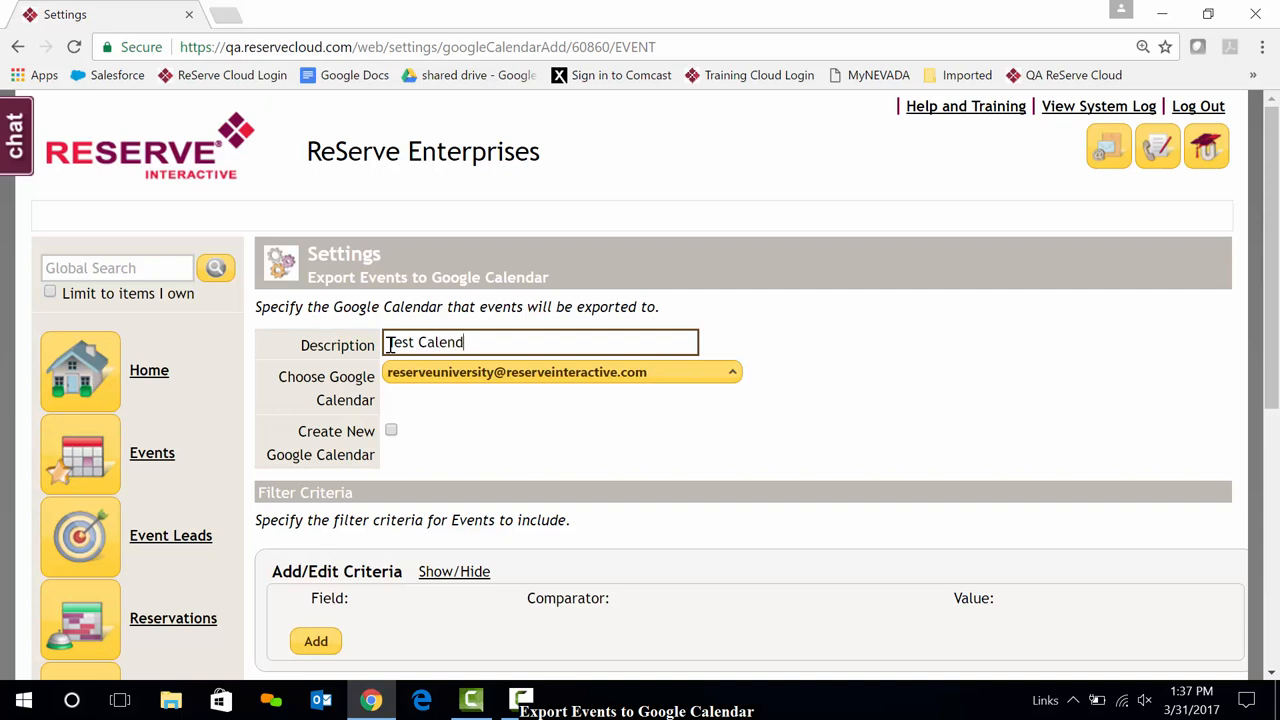
text(ar)
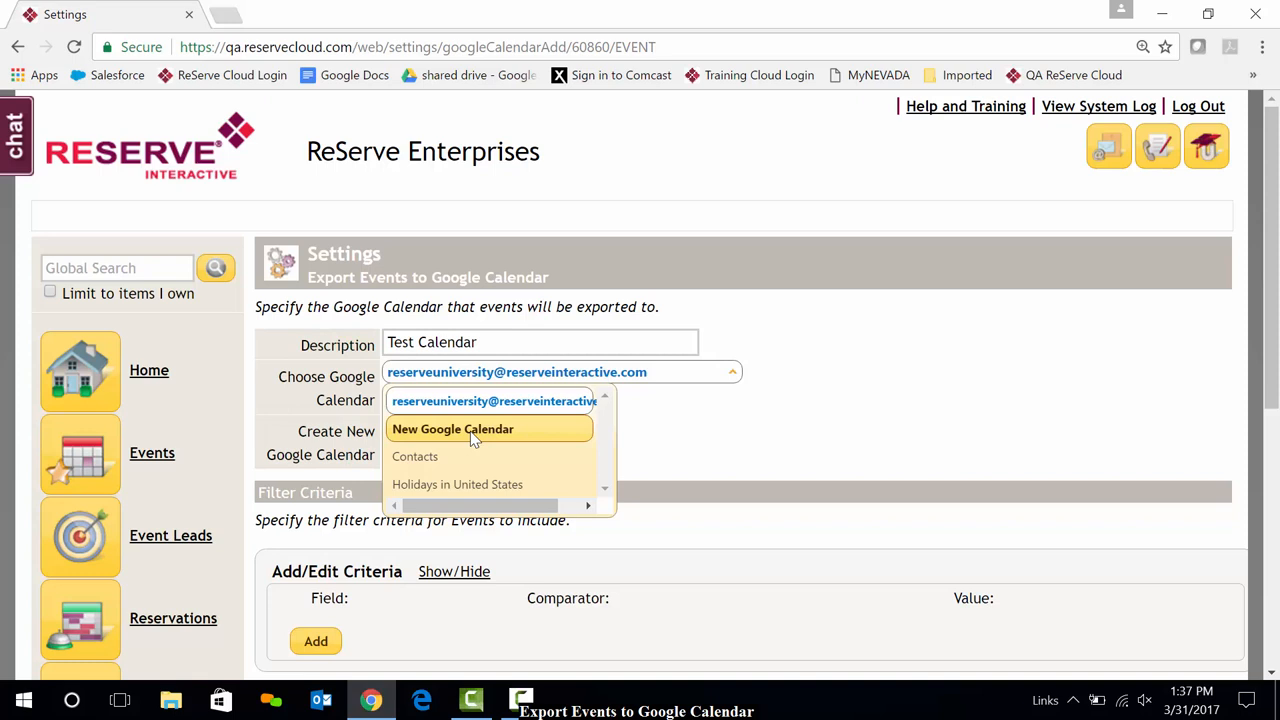
click(452, 428)
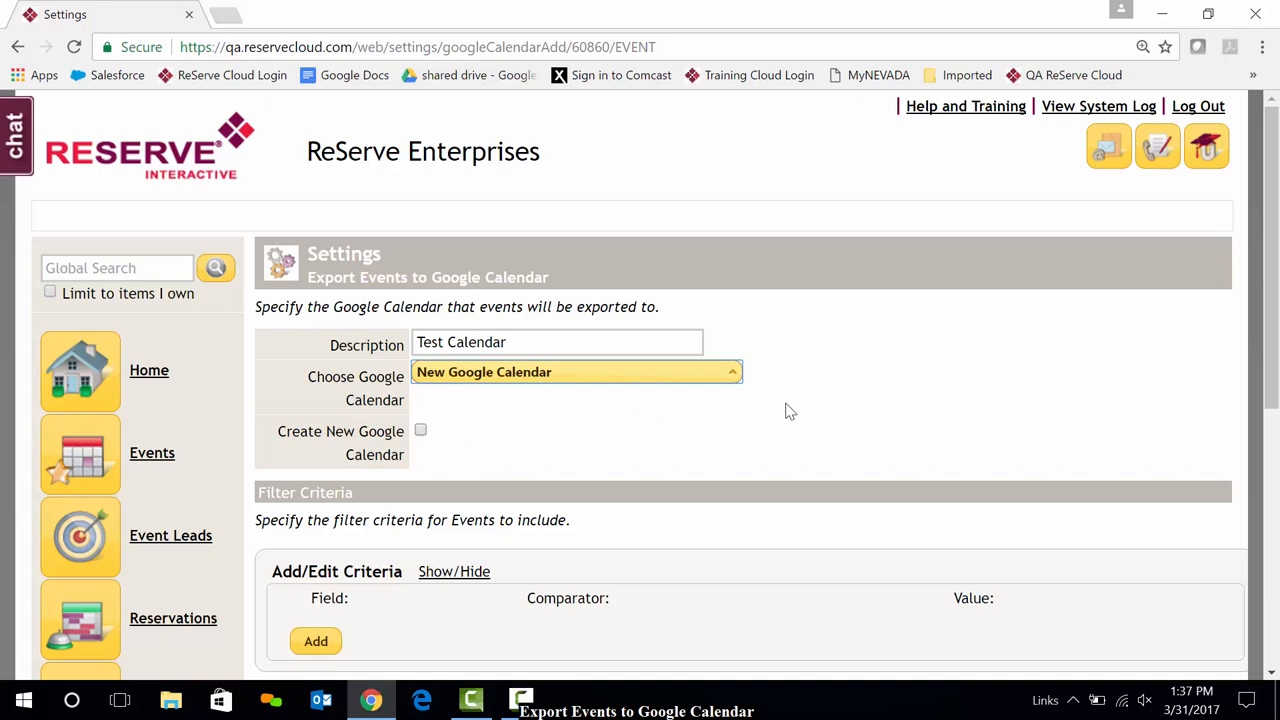
Add a filter criterion: Site Equal To ReServe Entertainment Center.
scroll(down, 3)
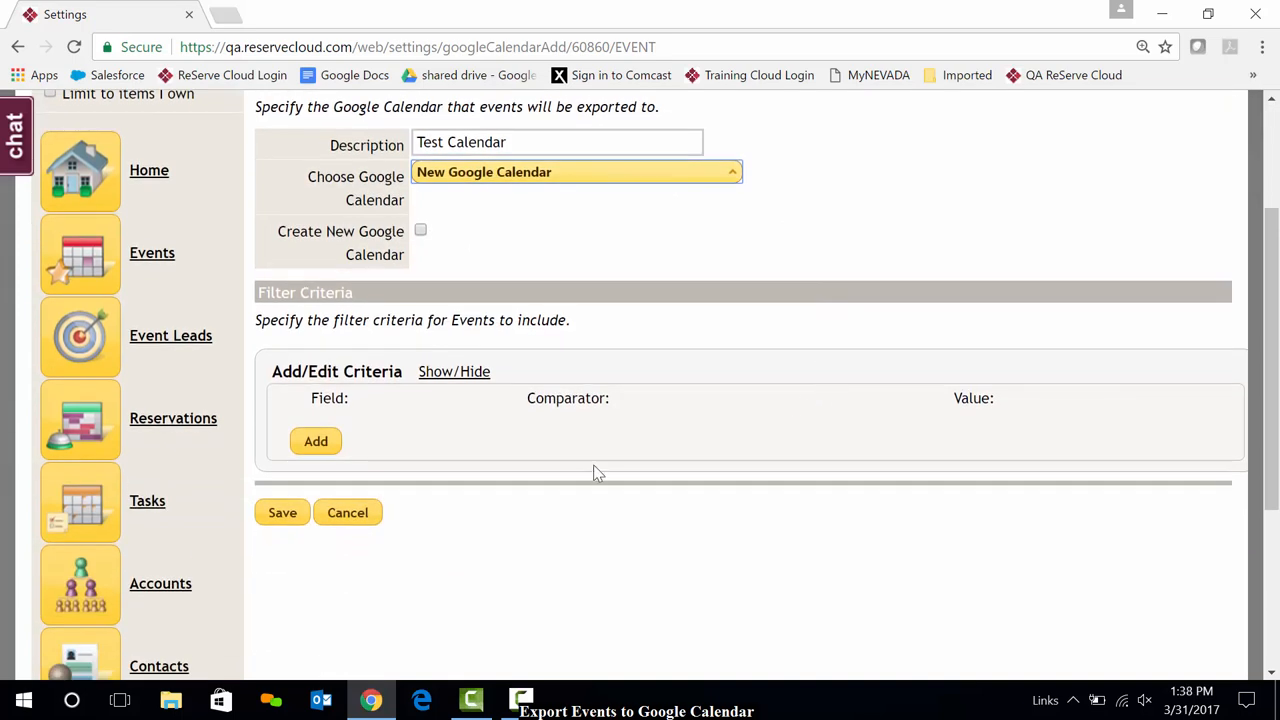
mouse_move(590, 510)
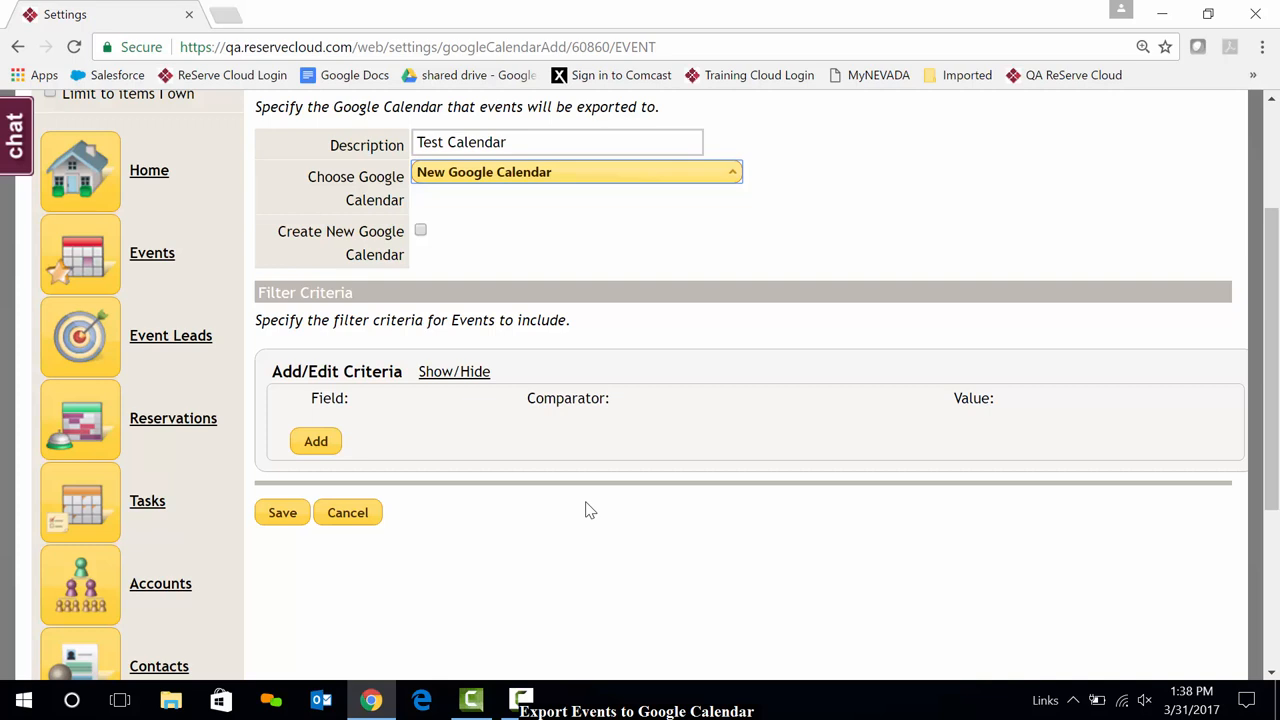
scroll(down, 3)
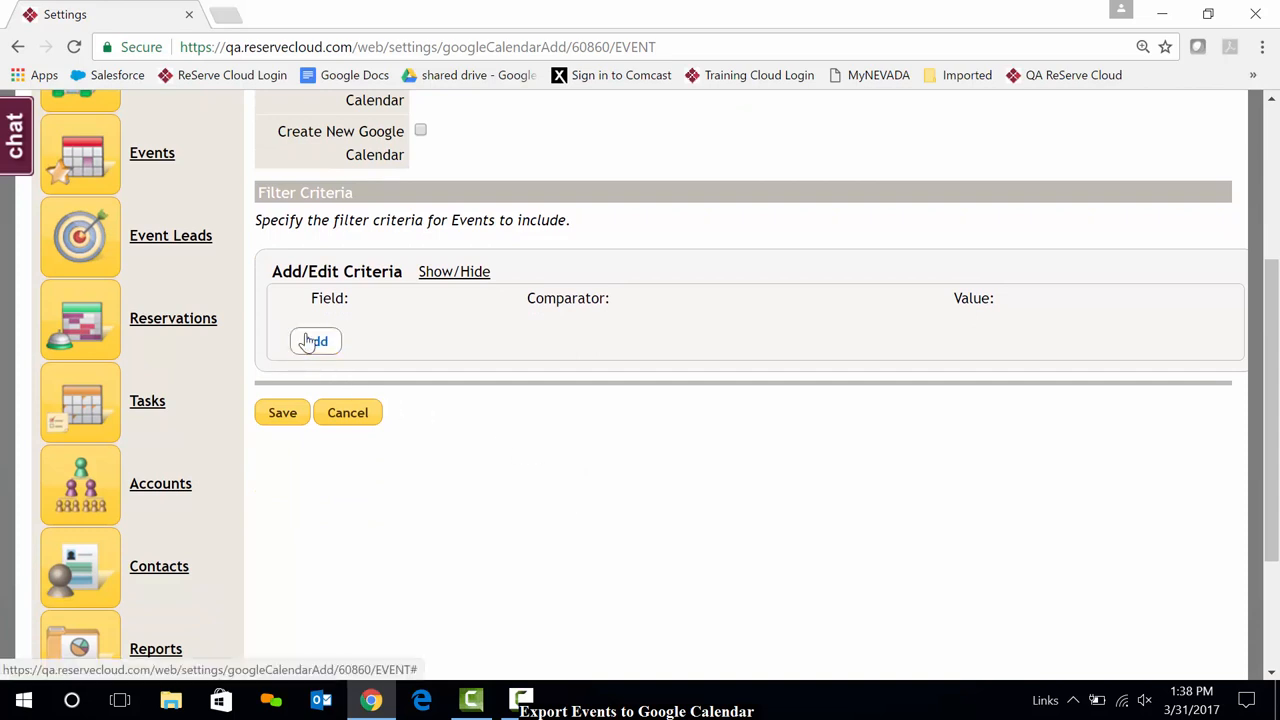
click(316, 340)
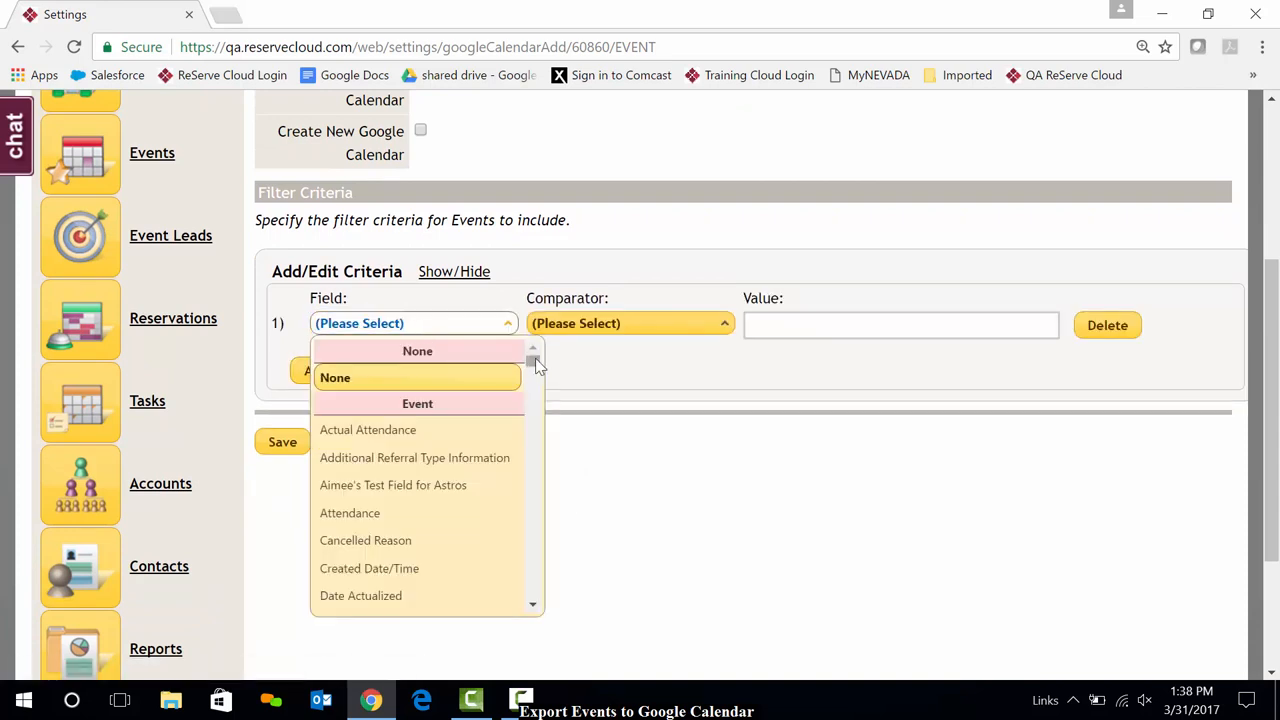
scroll(down, 3)
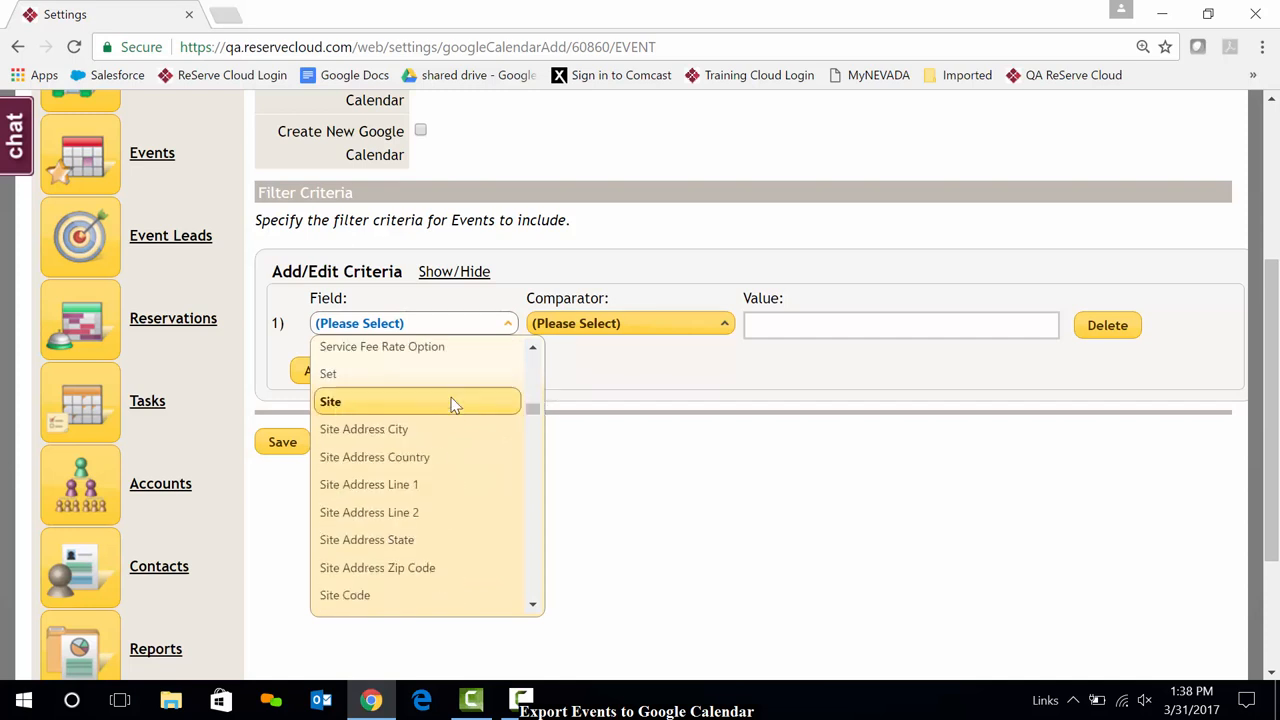
click(330, 400)
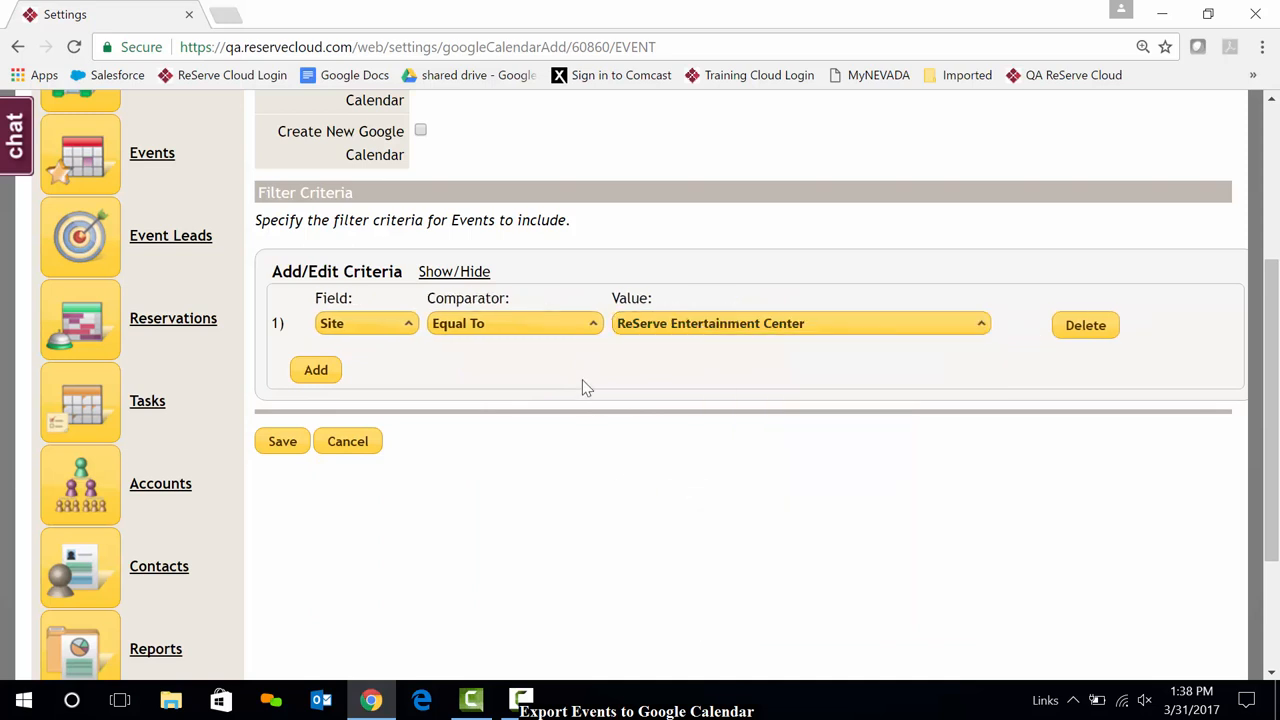
mouse_move(520, 388)
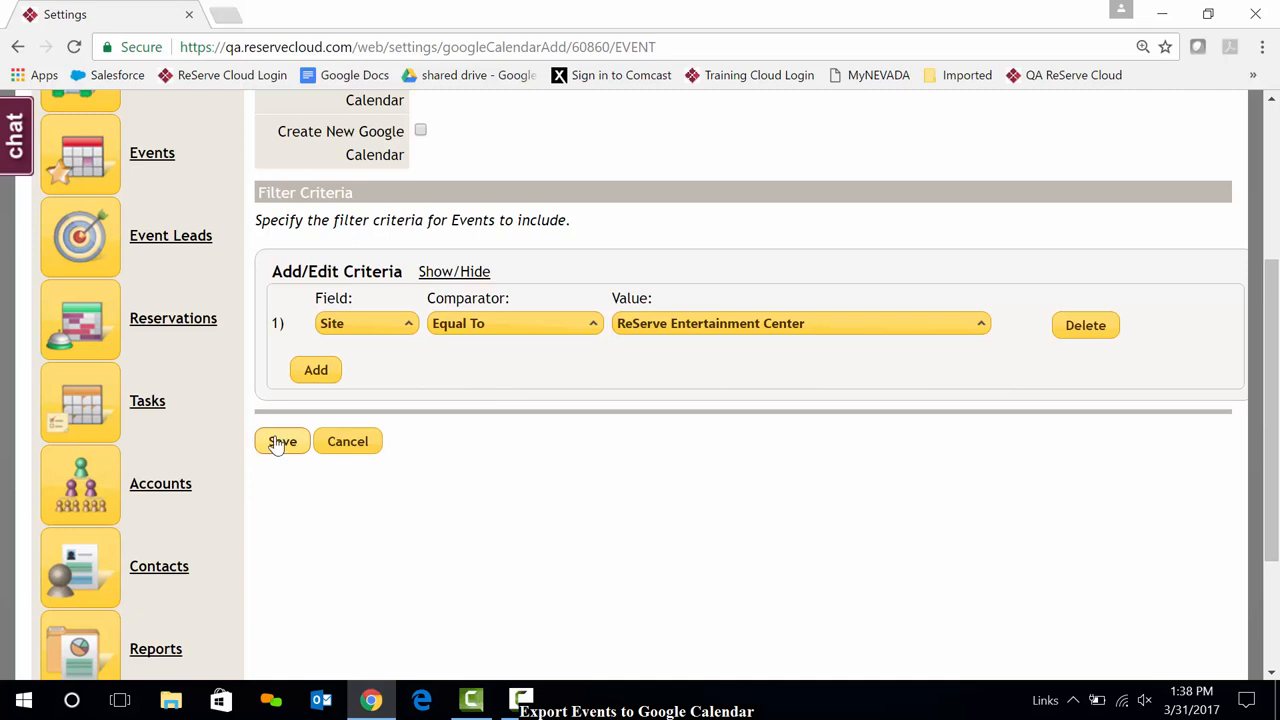
Save the calendar export and get the 'calendar added successfully' confirmation.
click(282, 442)
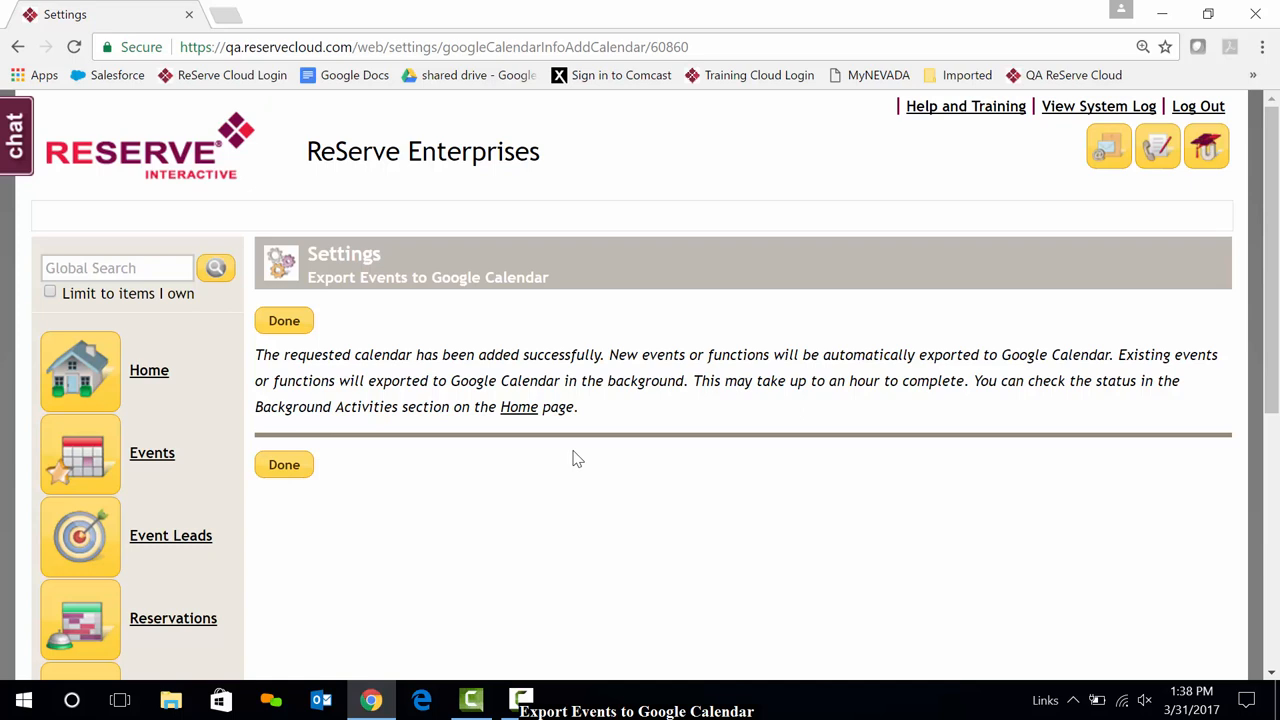
mouse_move(900, 408)
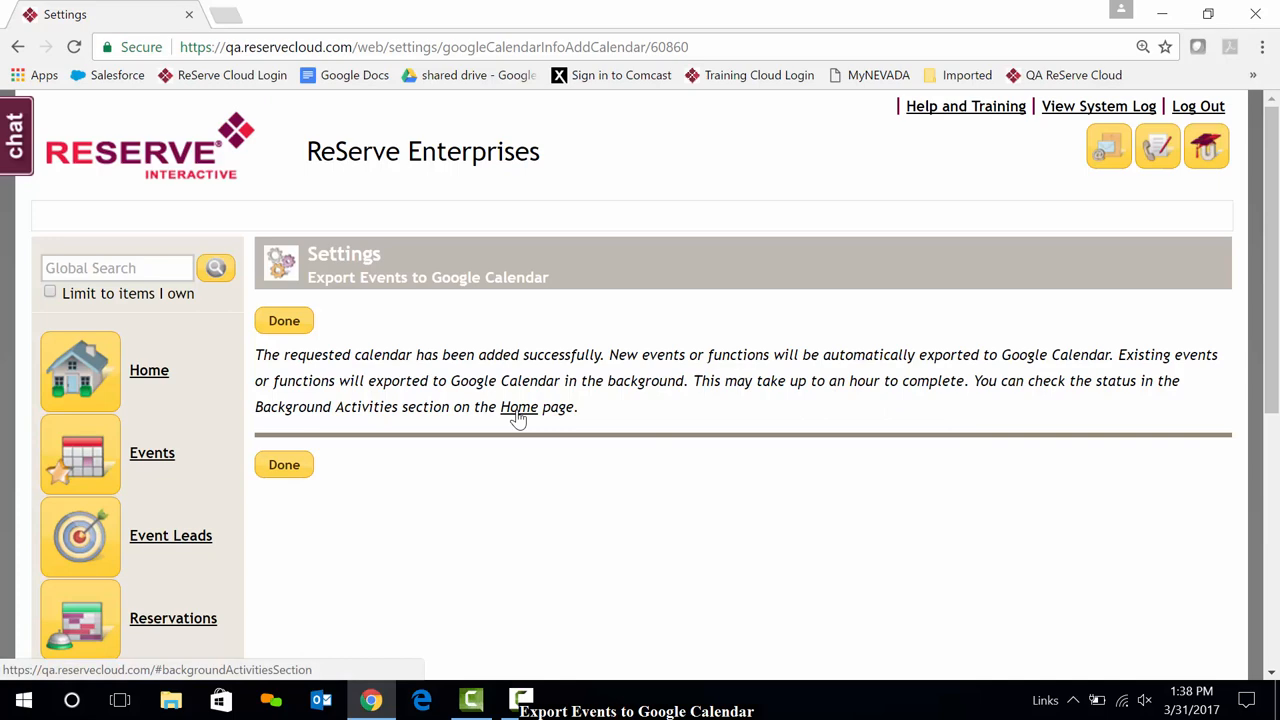
mouse_move(342, 338)
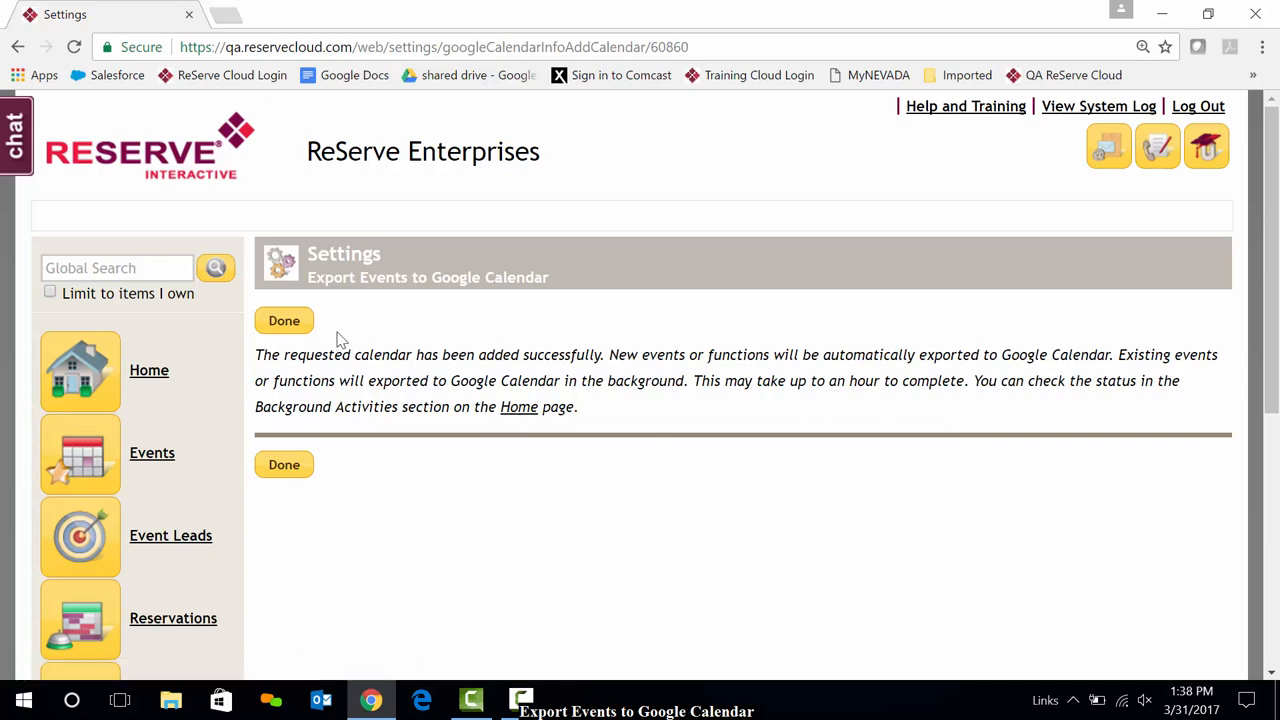
Return Home and find the Initial Export to Google Calendar listed as Submitted in Background Activities.
click(284, 320)
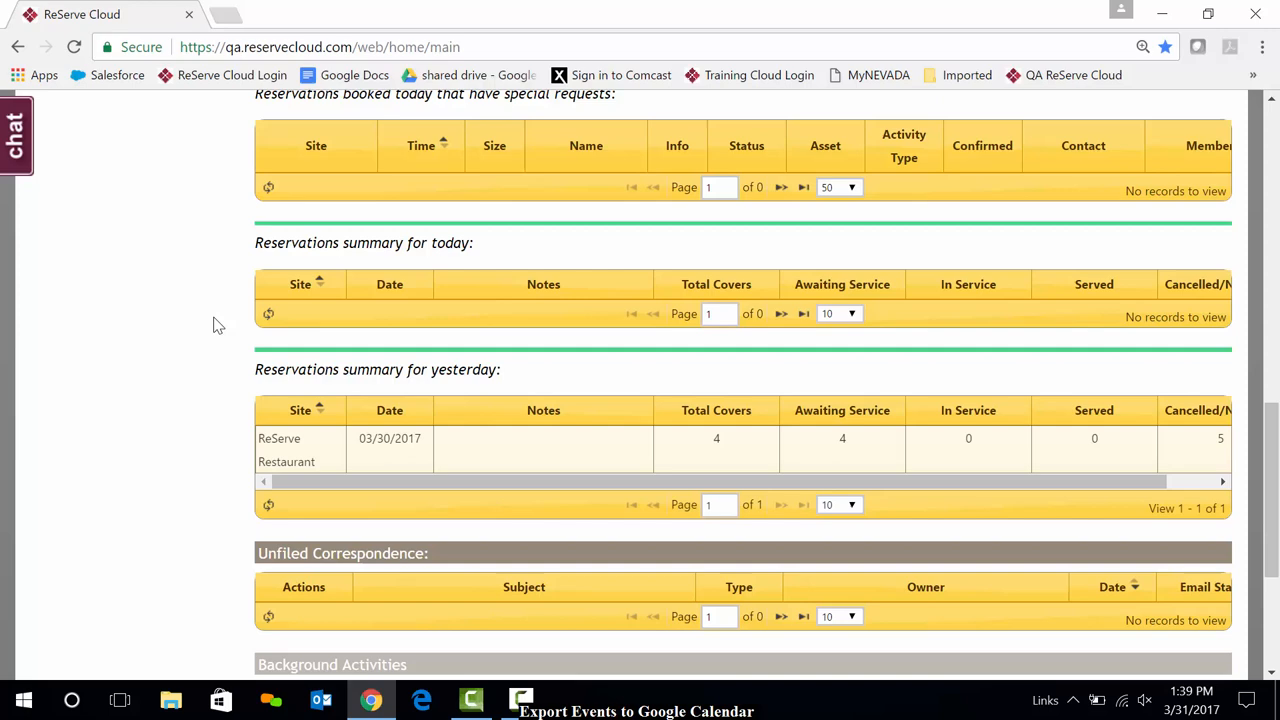
scroll(down, 3)
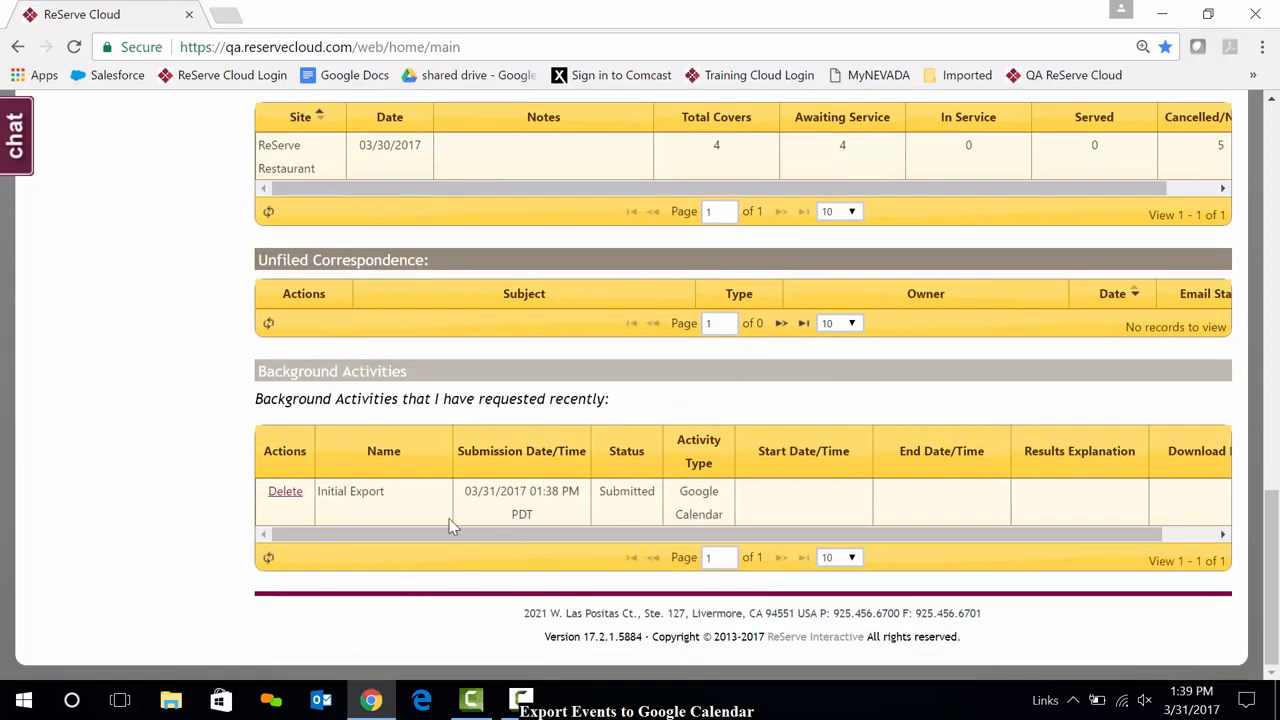
mouse_move(344, 510)
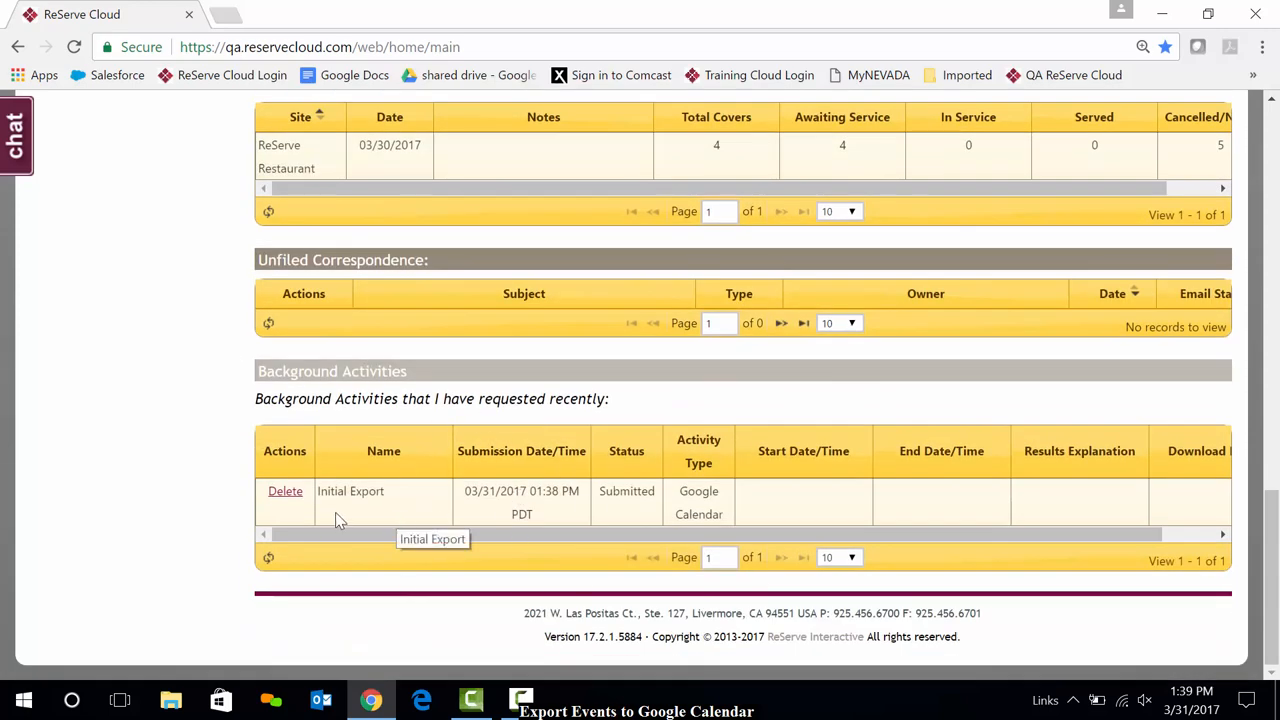
mouse_move(1112, 476)
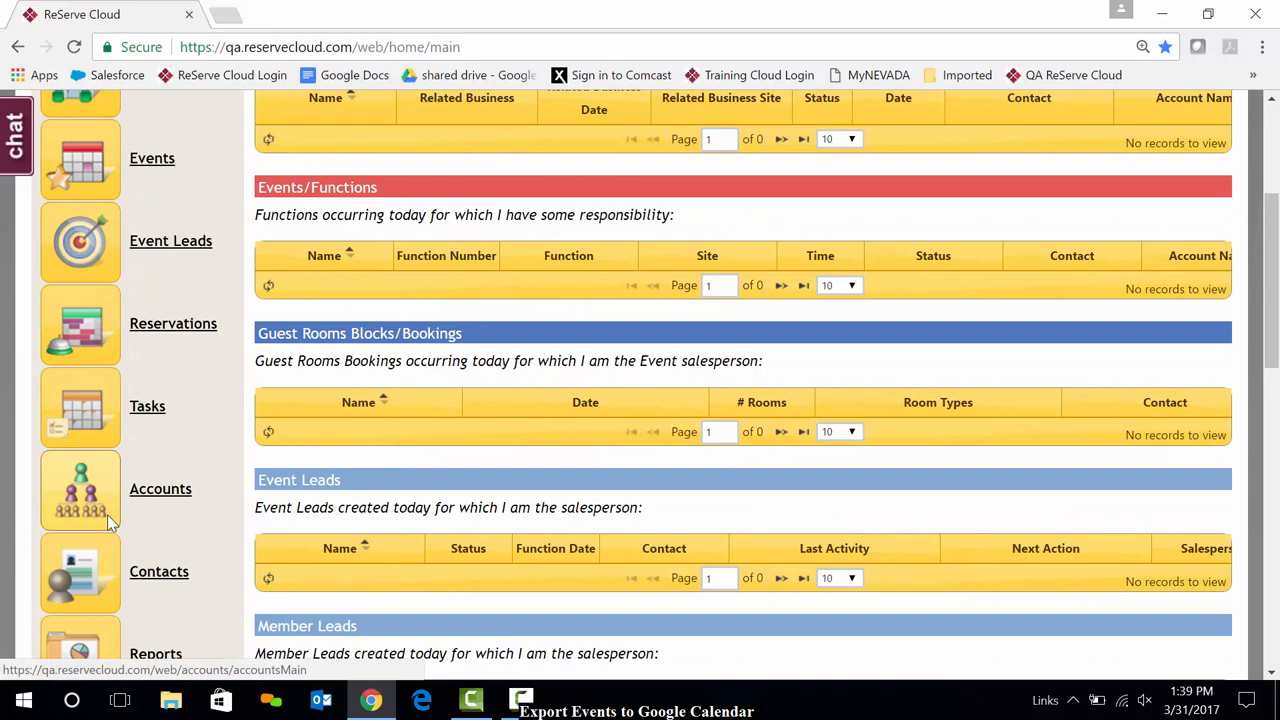
scroll(down, 3)
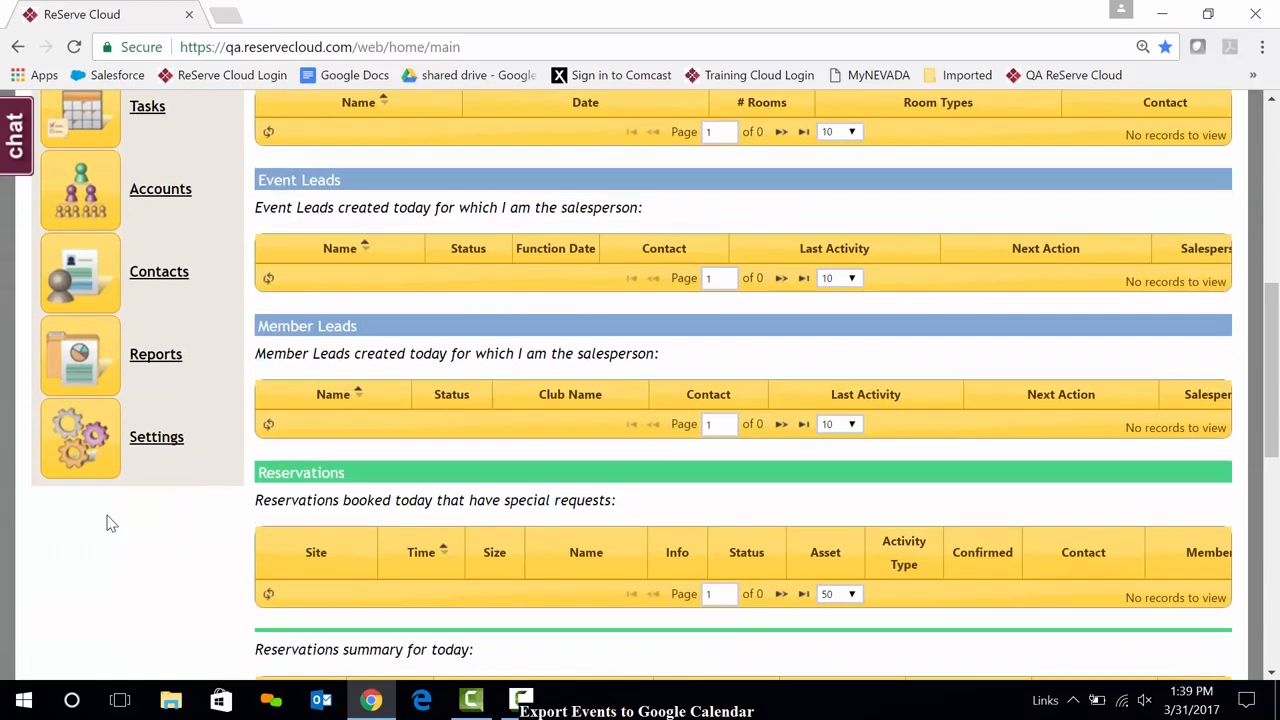